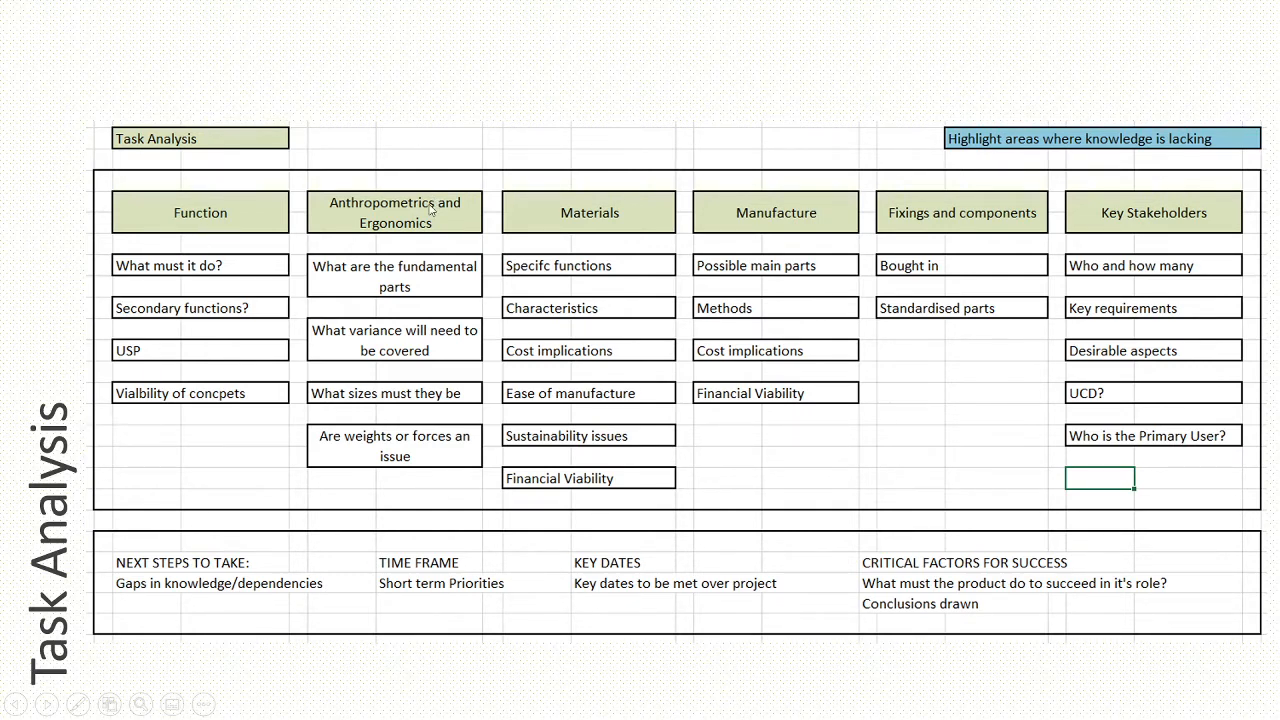
mouse_move(897, 231)
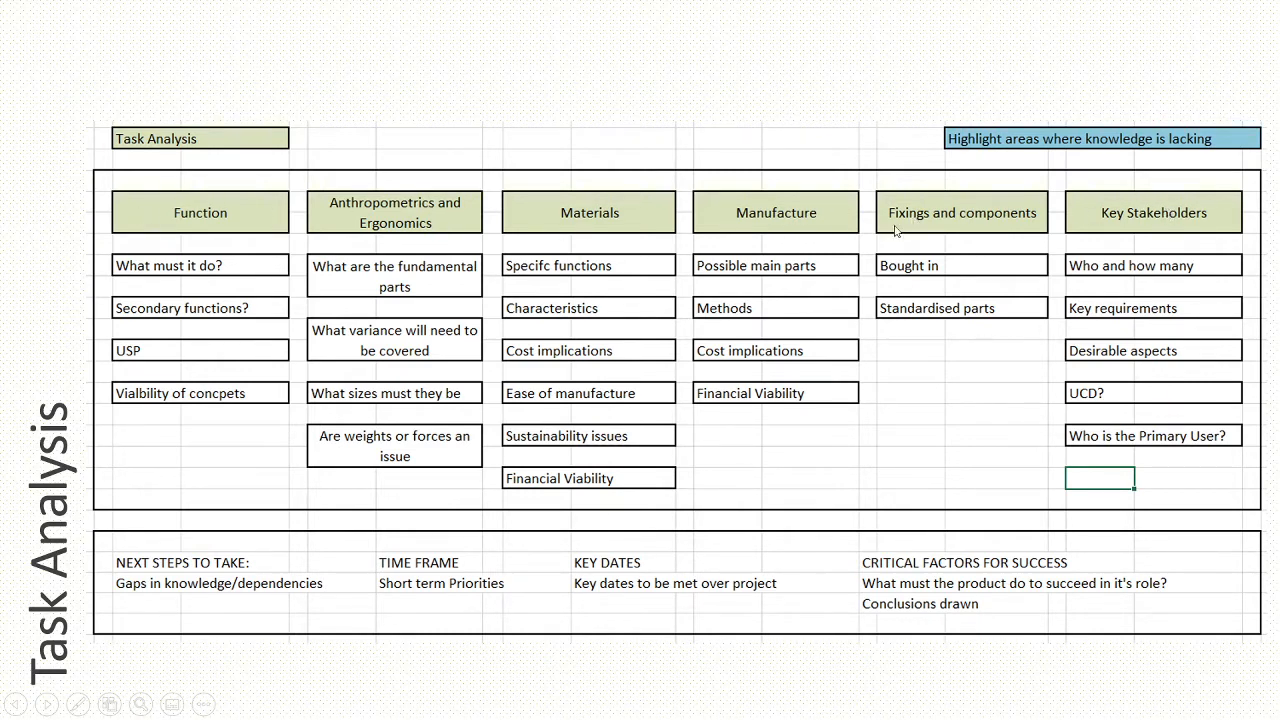
mouse_move(923, 448)
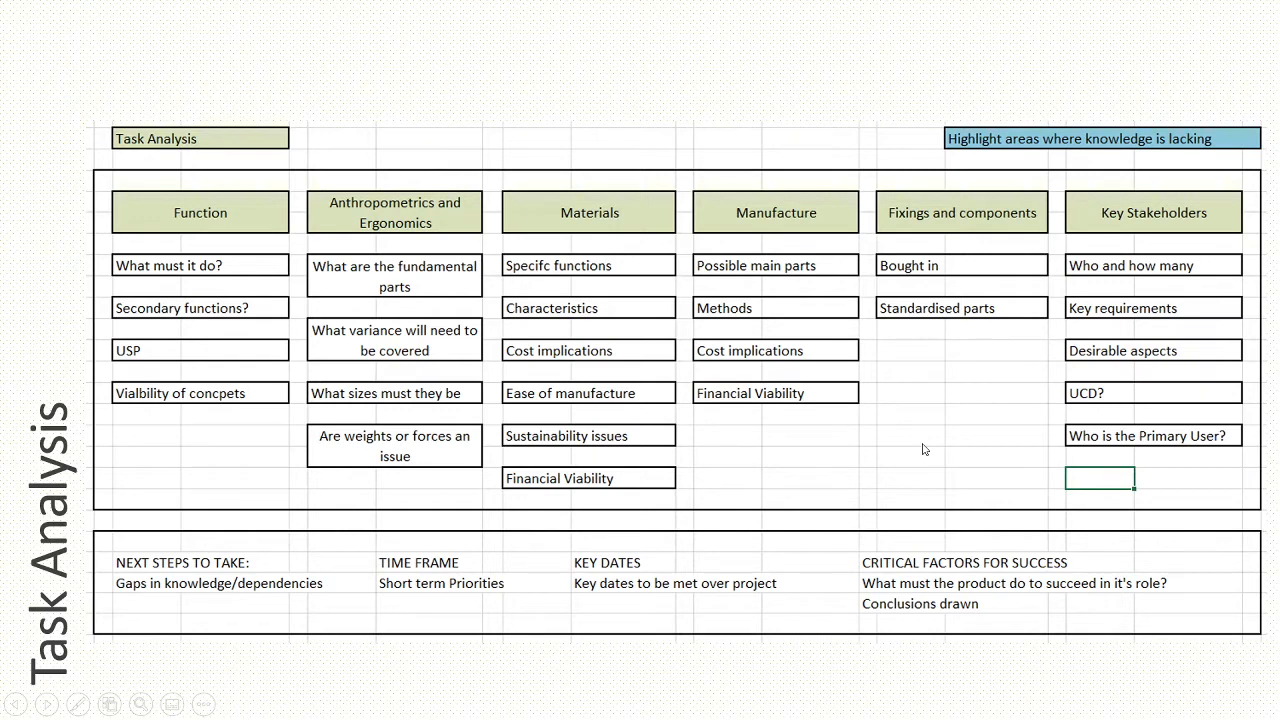